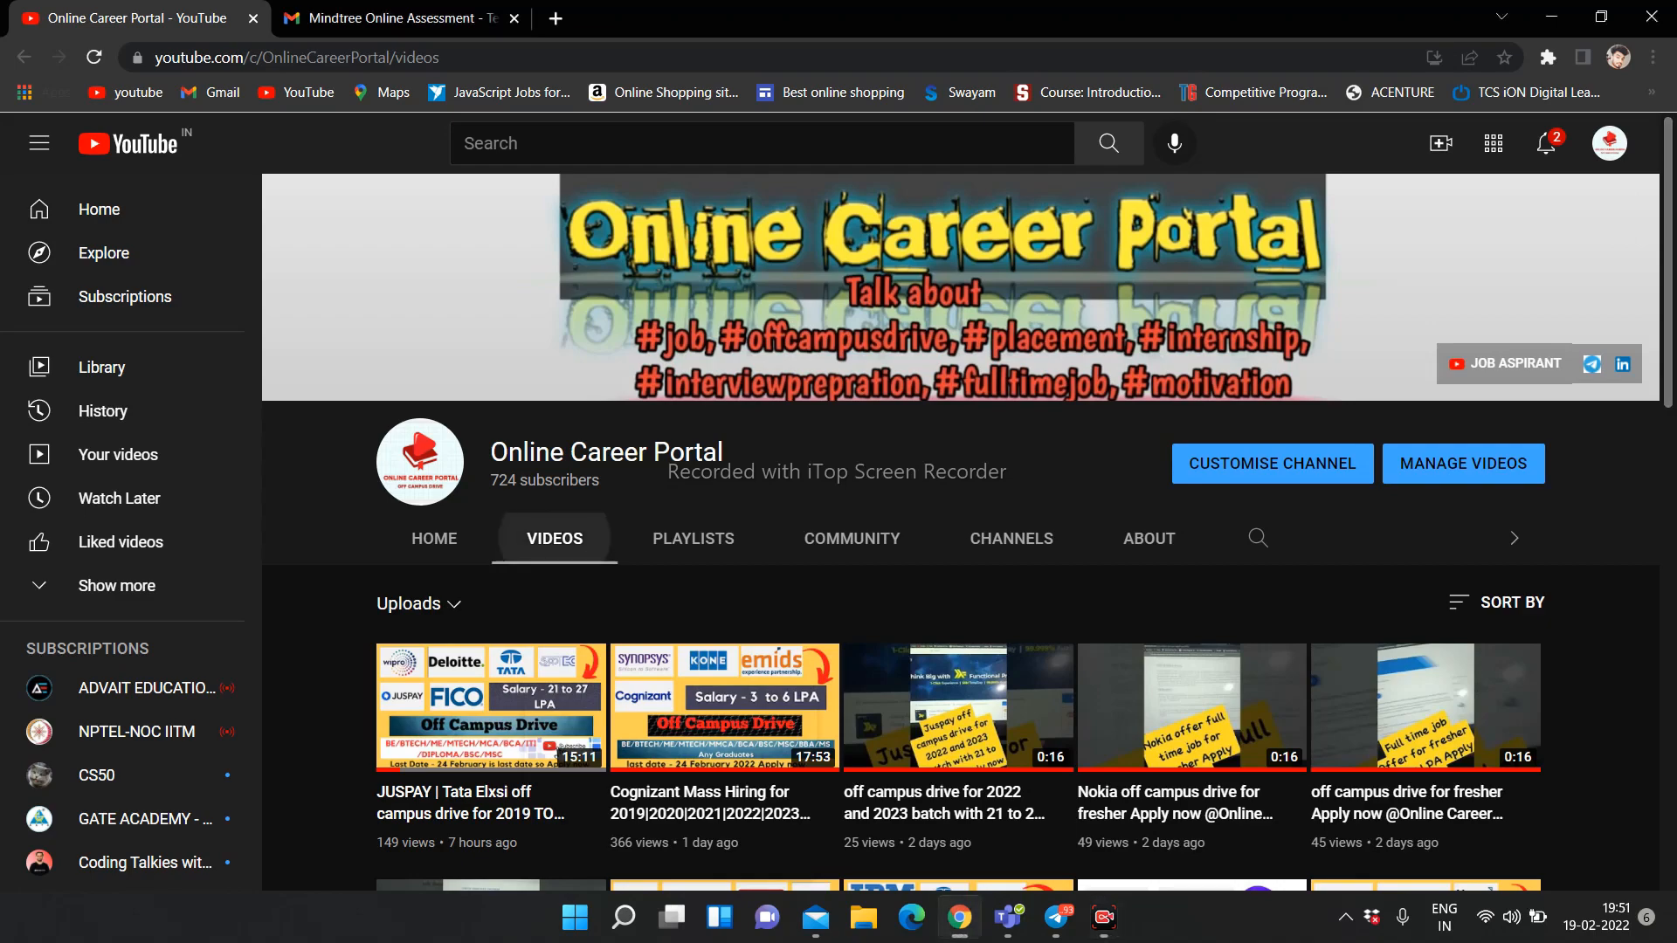
# - Switch to the Mindtree Online Assessment email showing the test instructions and candidate guidelines
pyautogui.scroll(-3)
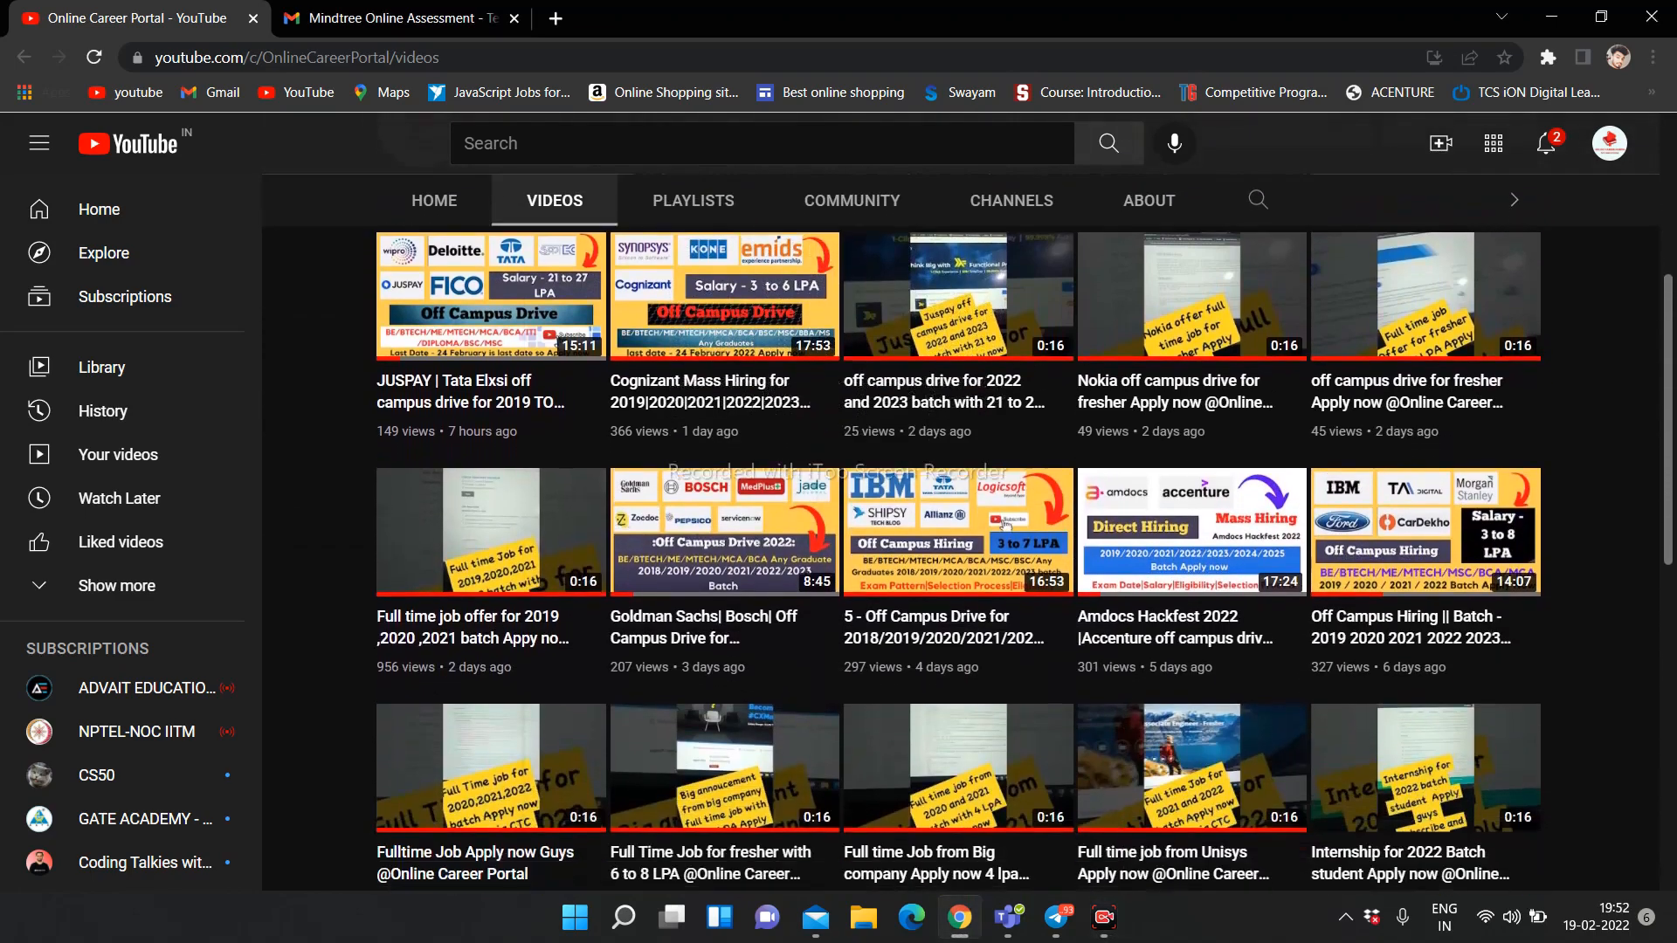
pyautogui.scroll(-3)
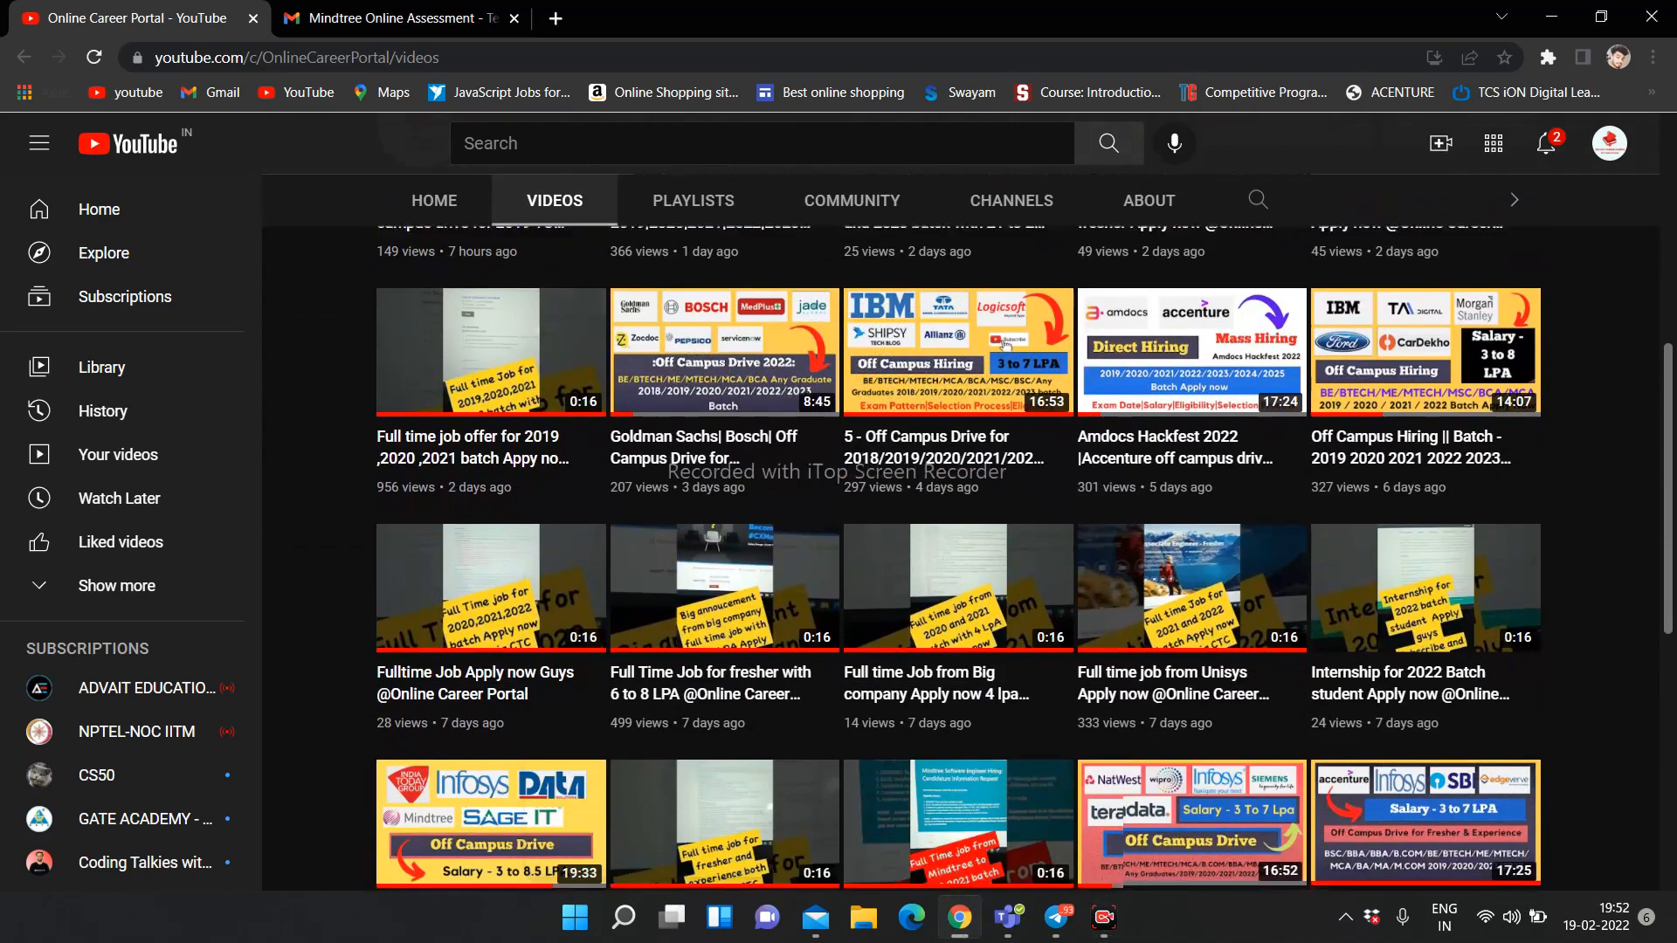
pyautogui.scroll(3)
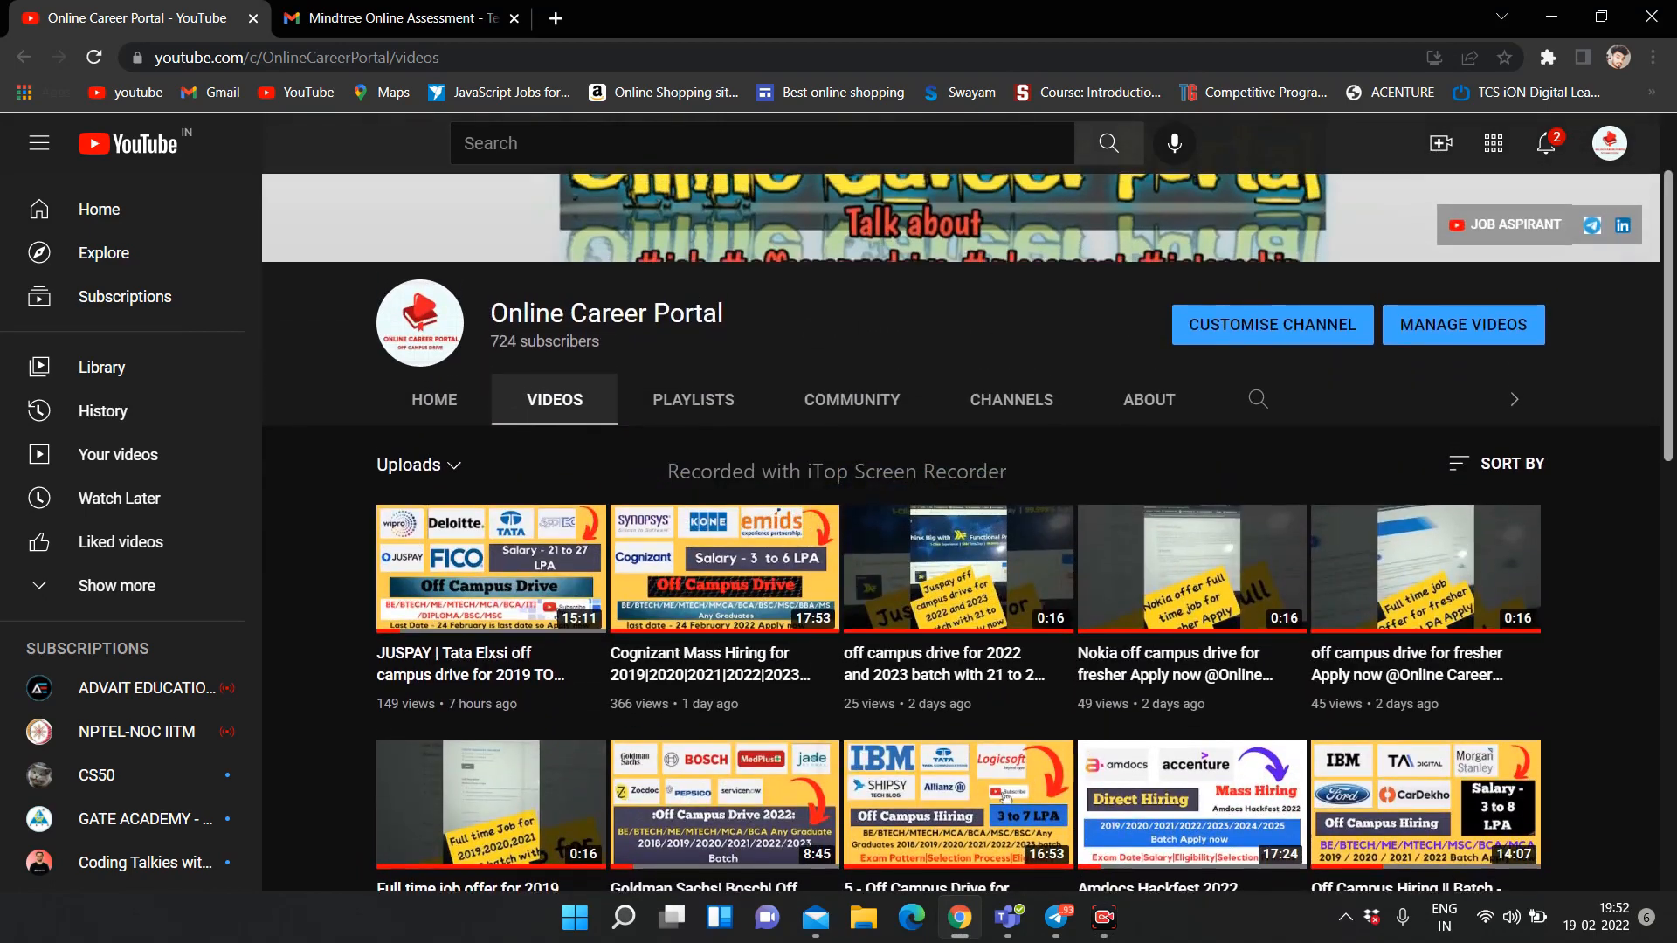
pyautogui.moveTo(490, 567)
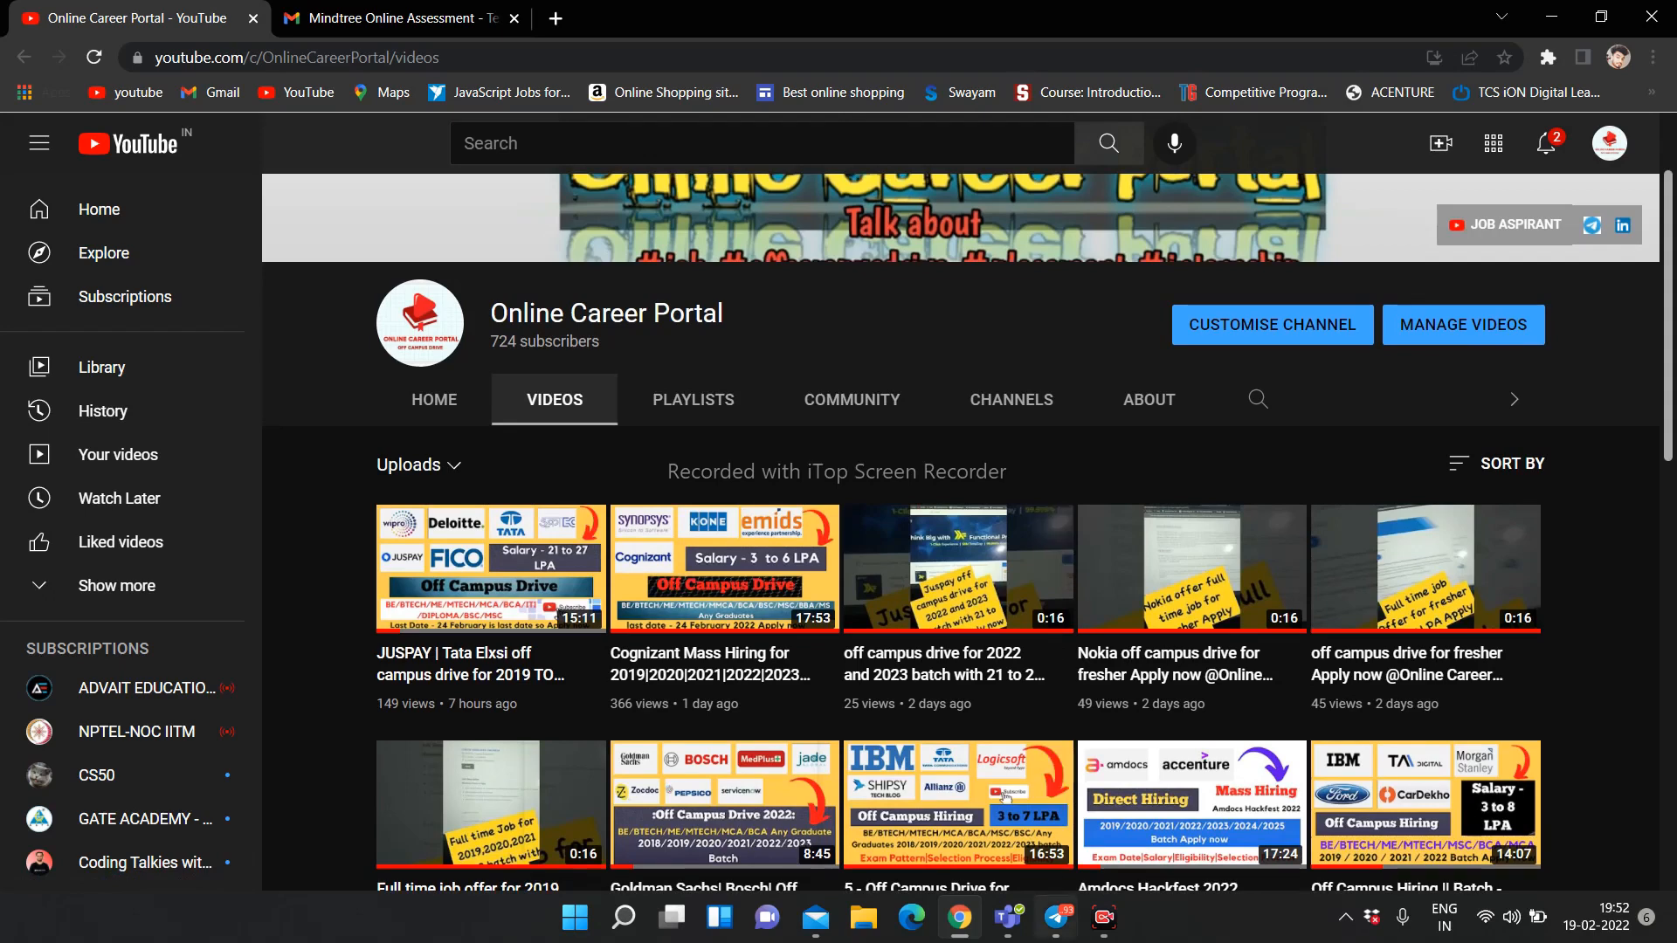
pyautogui.click(396, 18)
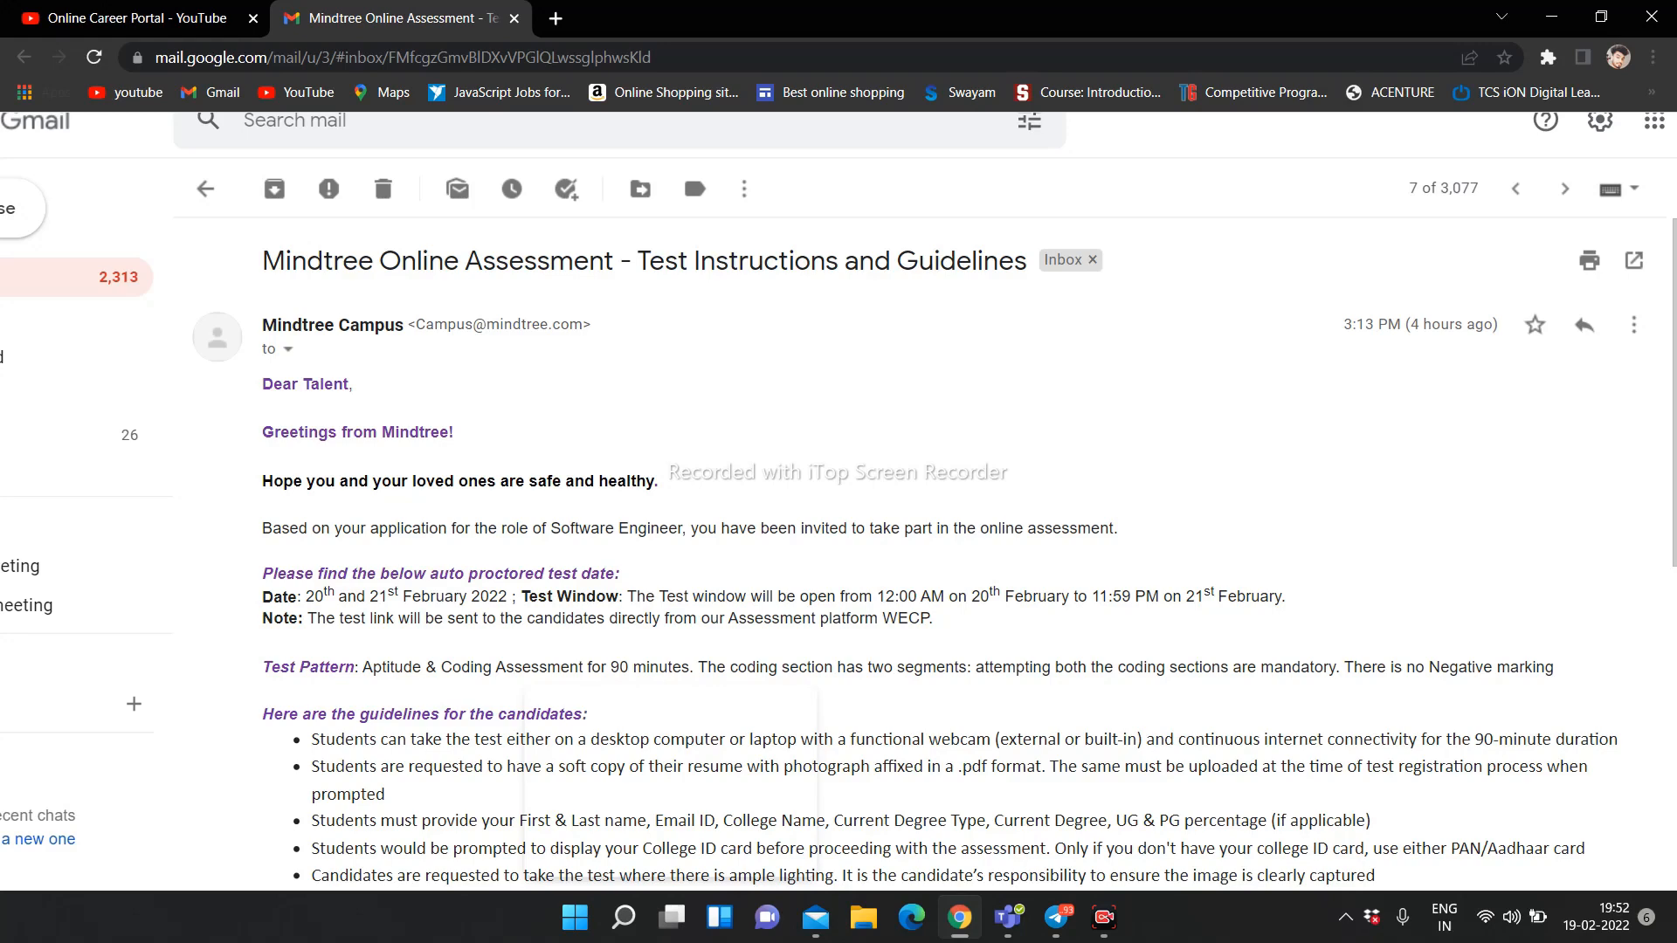
pyautogui.scroll(-3)
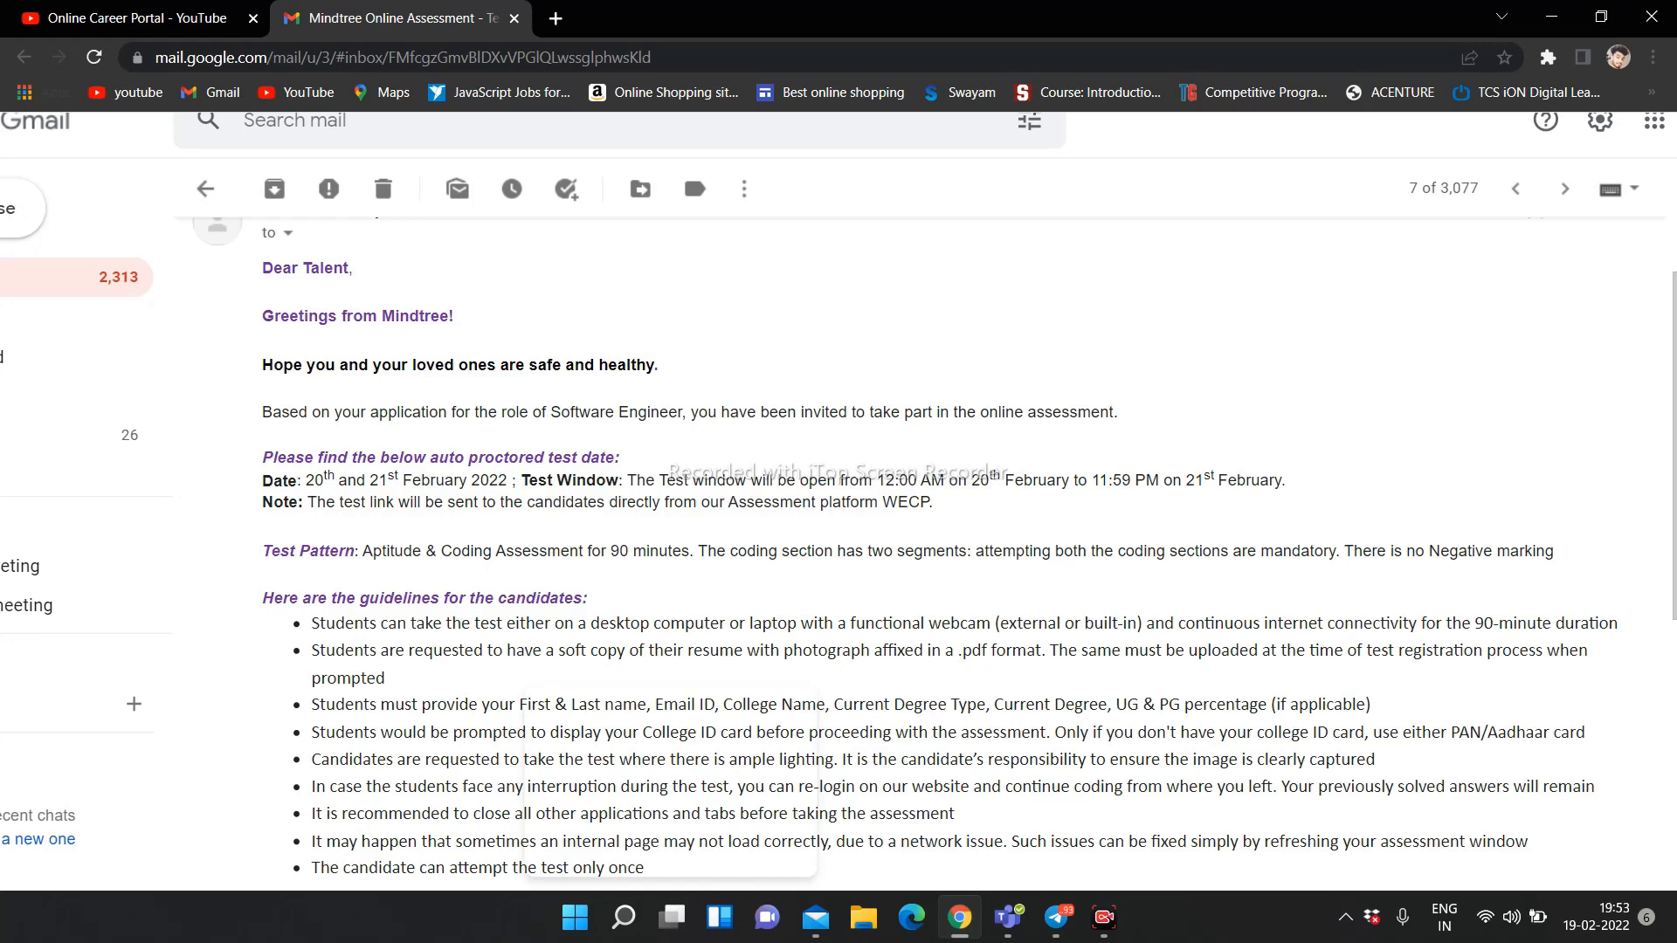
# - Scroll the email down to the list of prohibited candidate actions and the Disclaimer paragraph
pyautogui.doubleClick(471, 551)
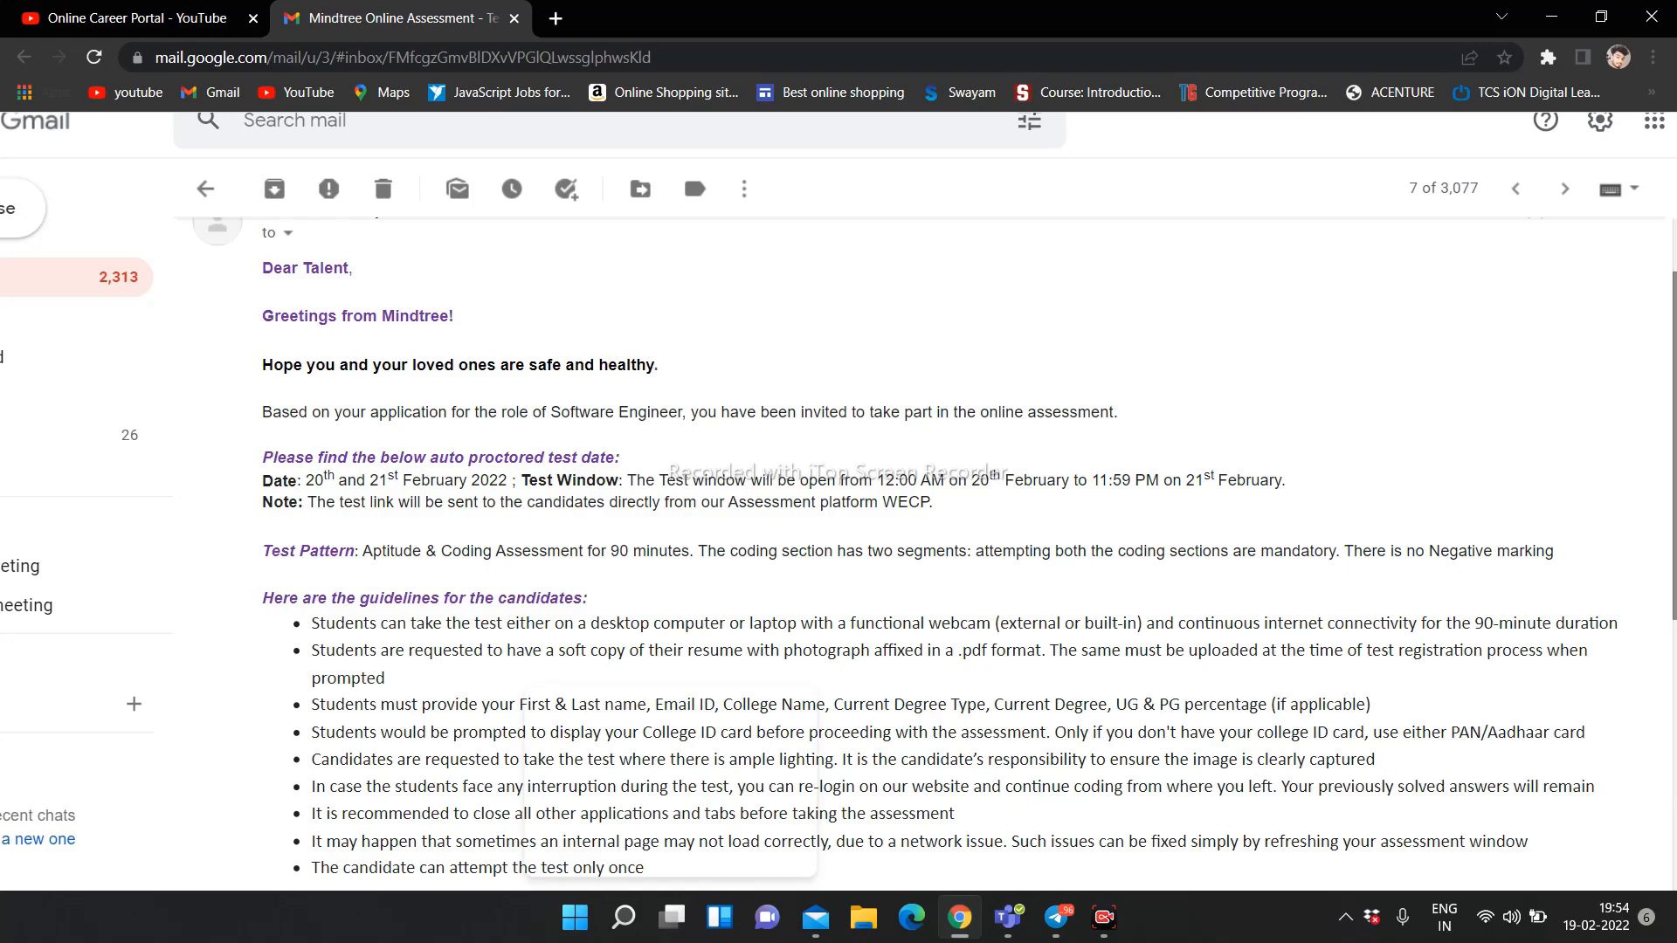
pyautogui.scroll(-3)
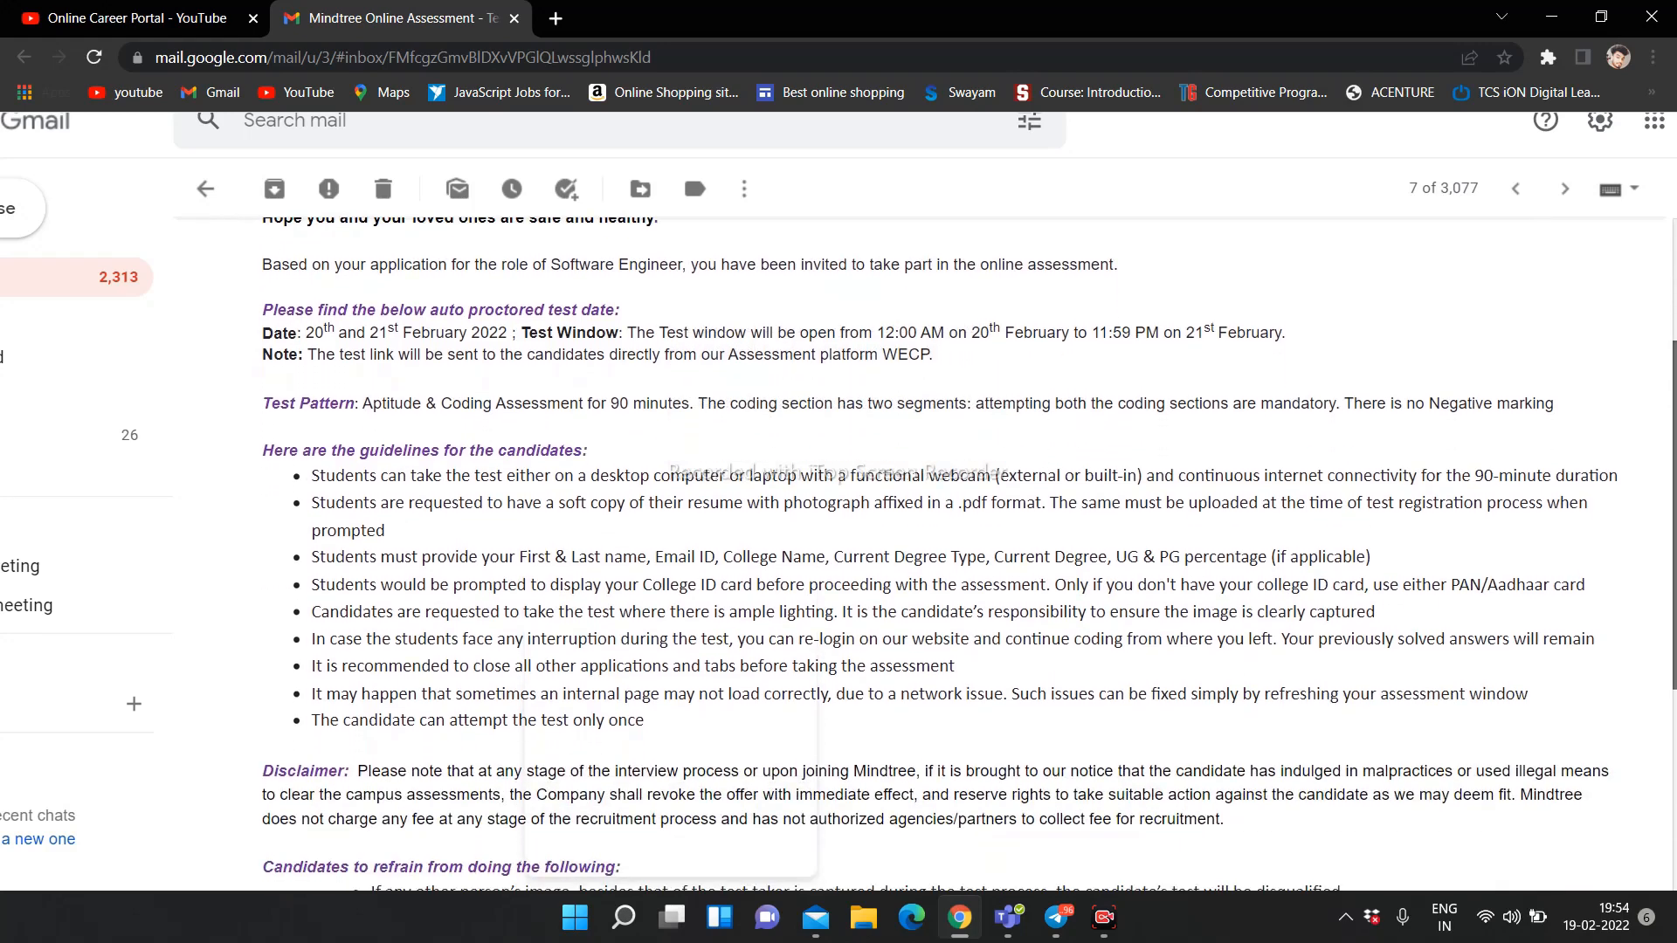
pyautogui.scroll(-3)
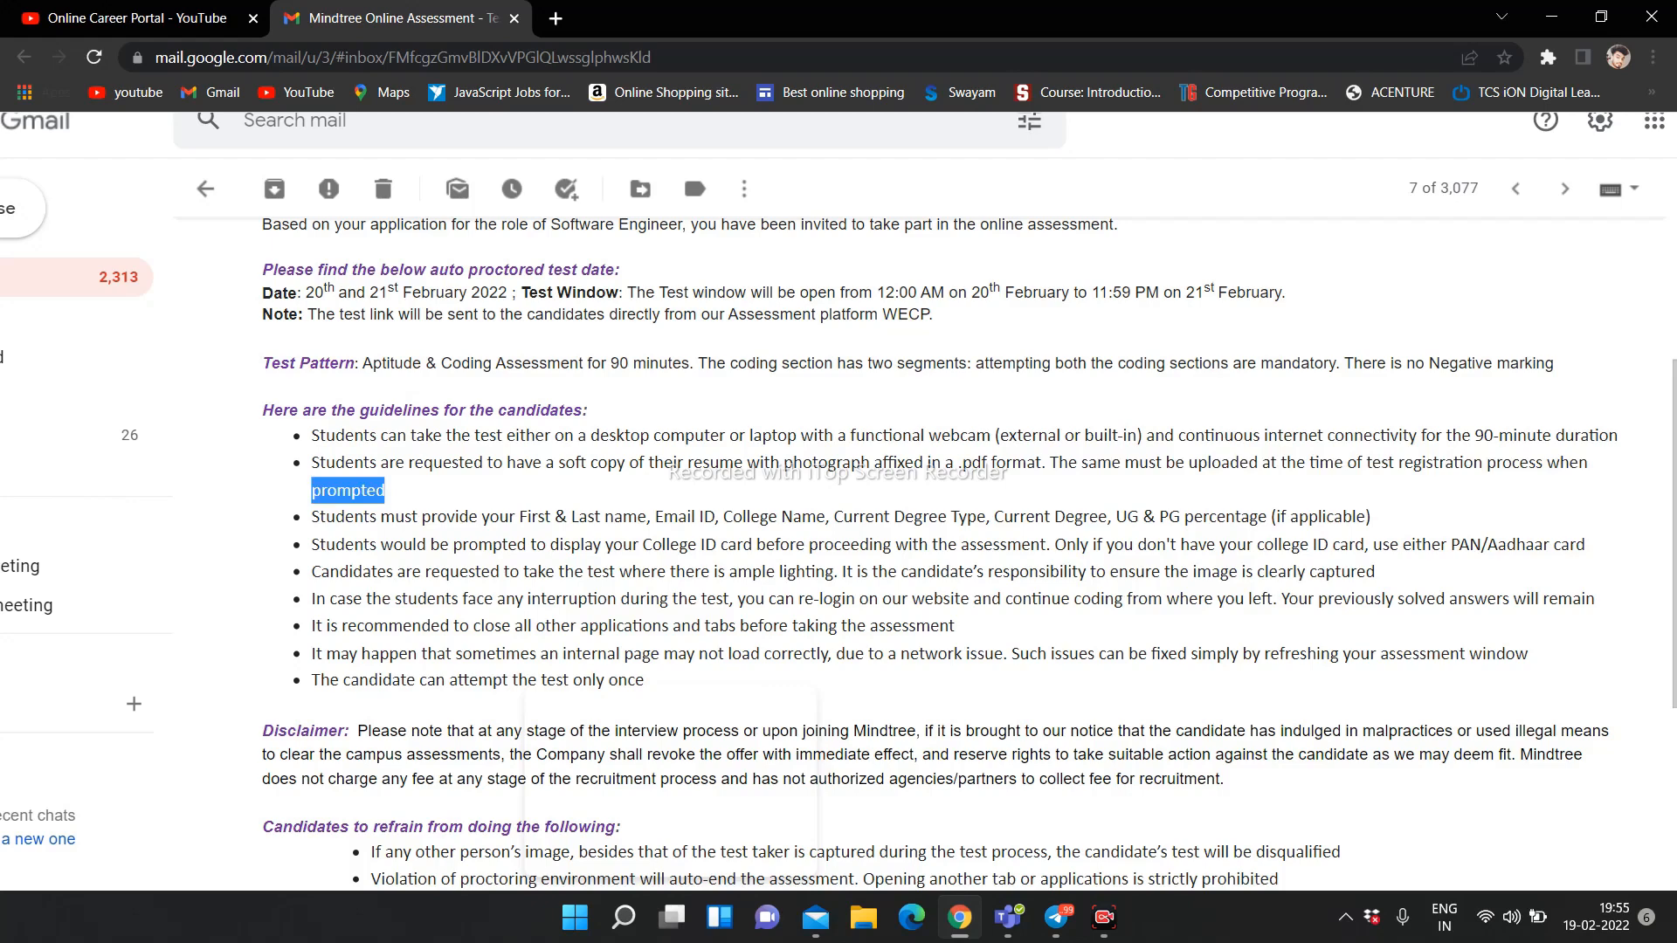
# - Read down through the email to the Support Contact / Admin section and signature
pyautogui.scroll(-3)
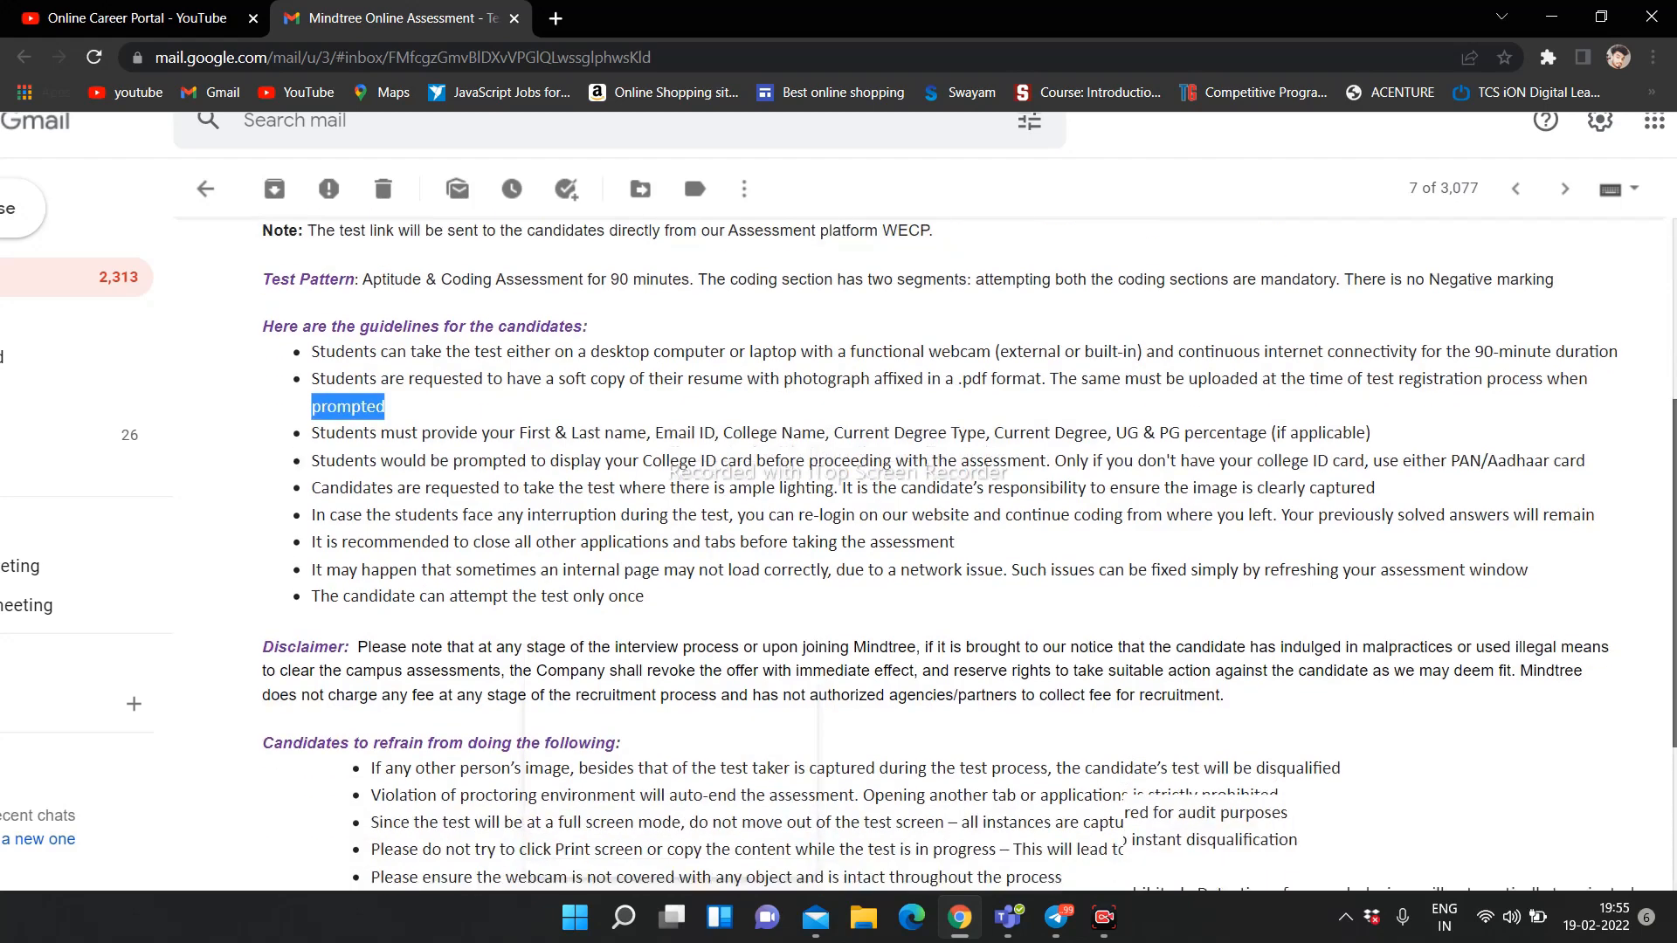
pyautogui.scroll(-3)
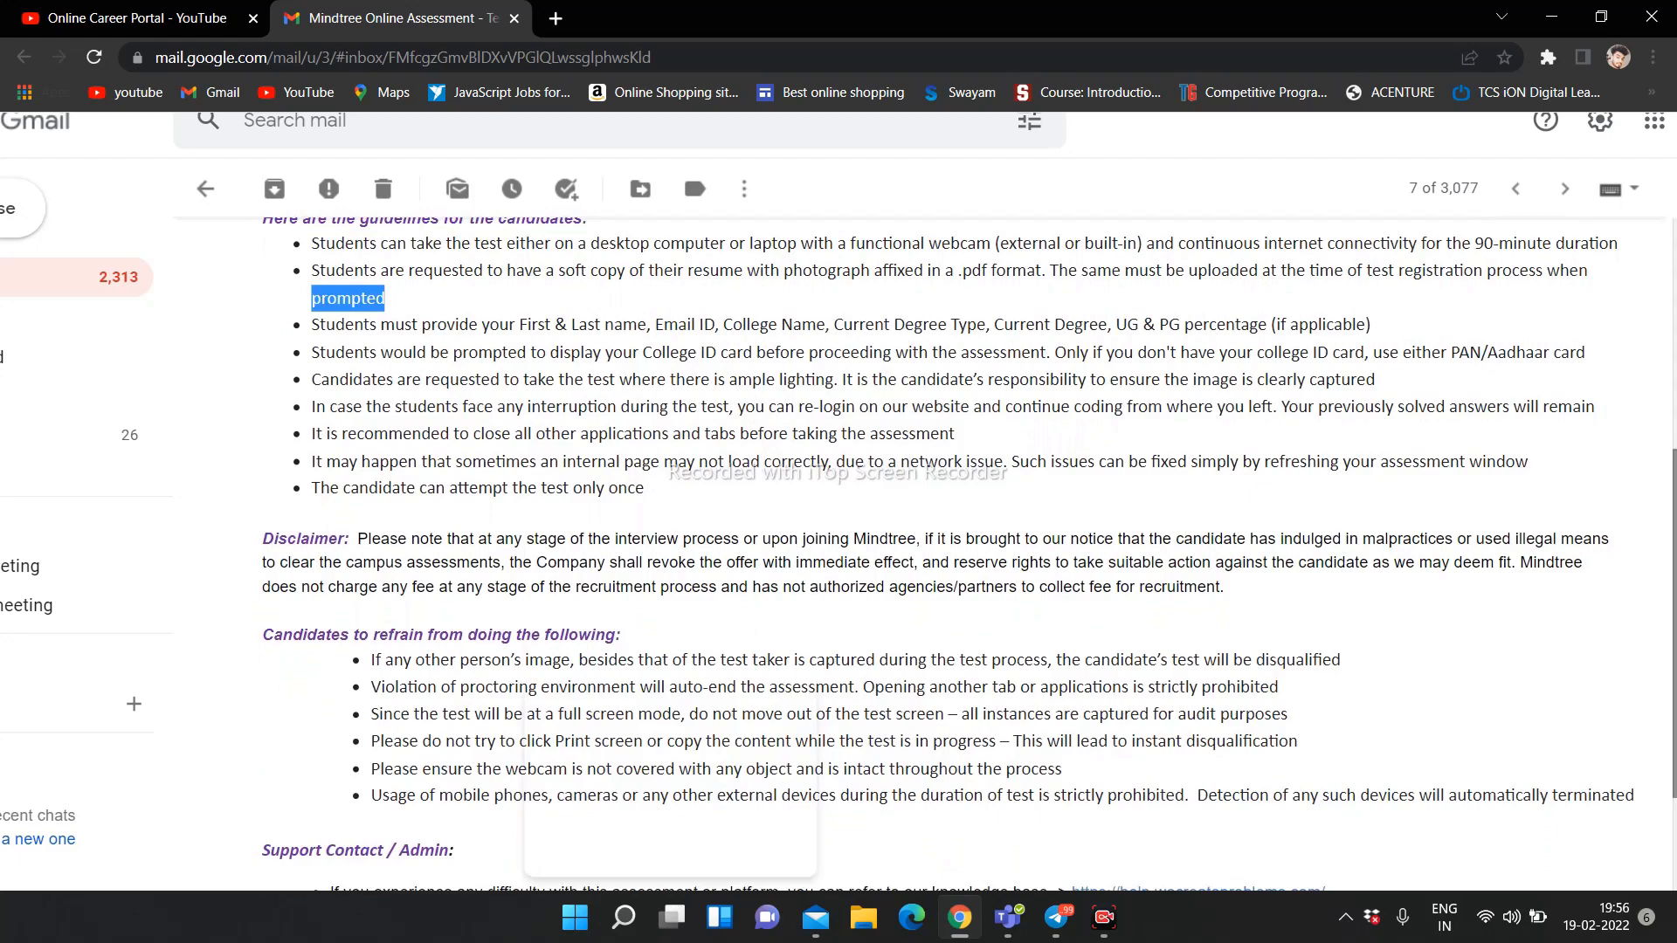
pyautogui.scroll(-3)
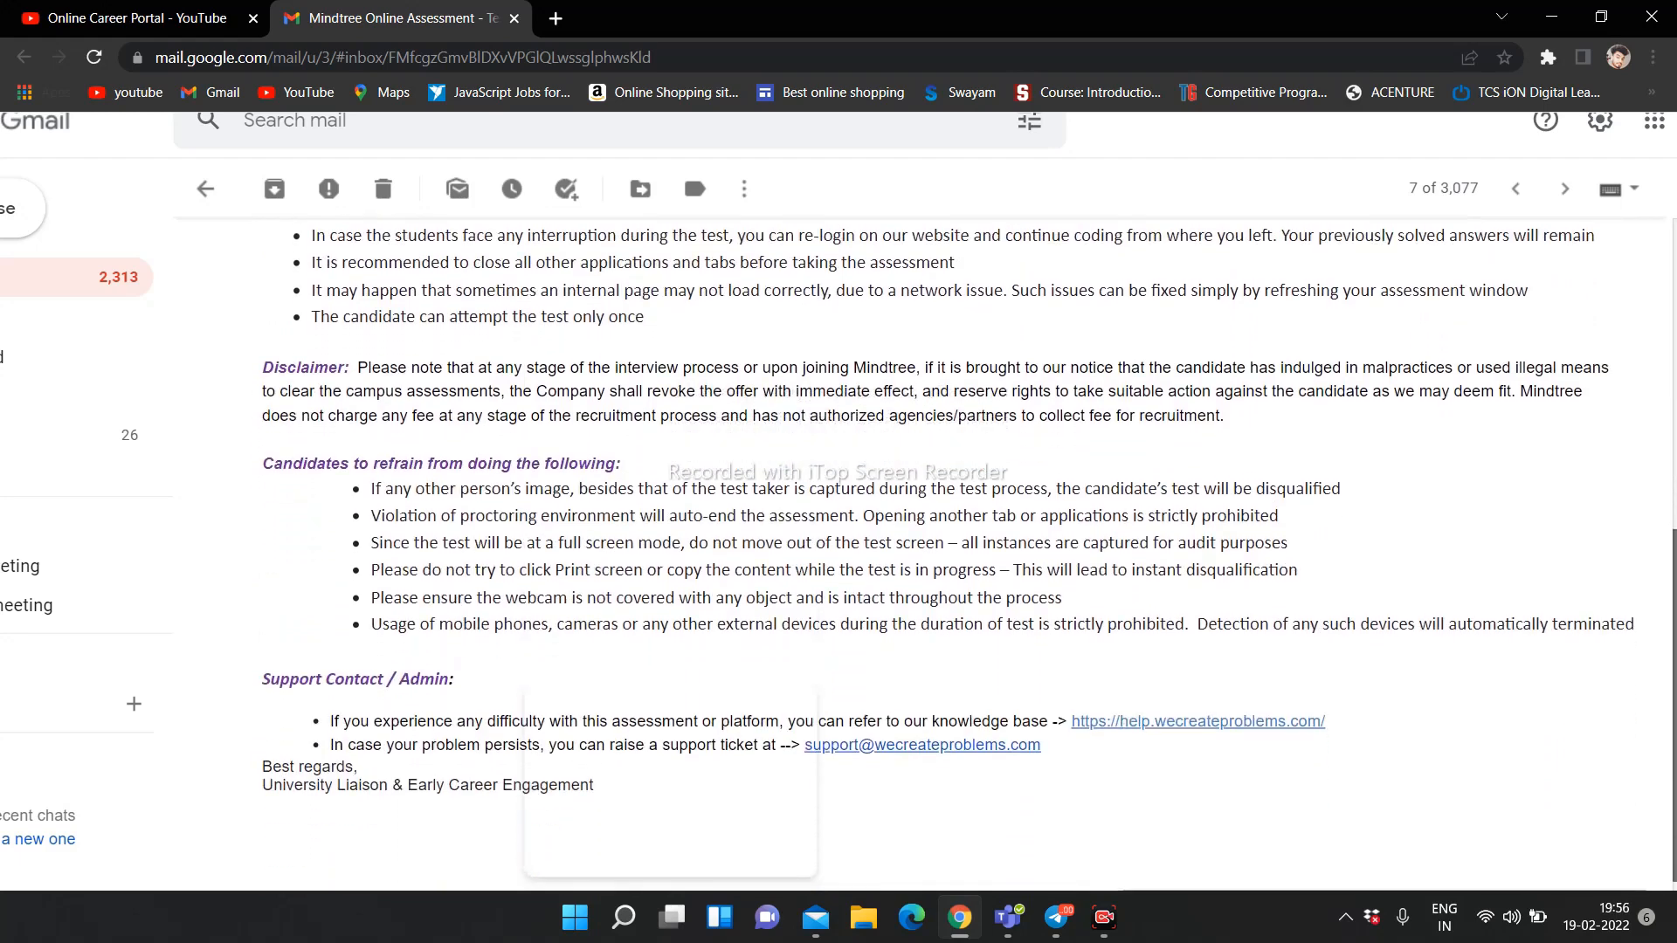
pyautogui.scroll(3)
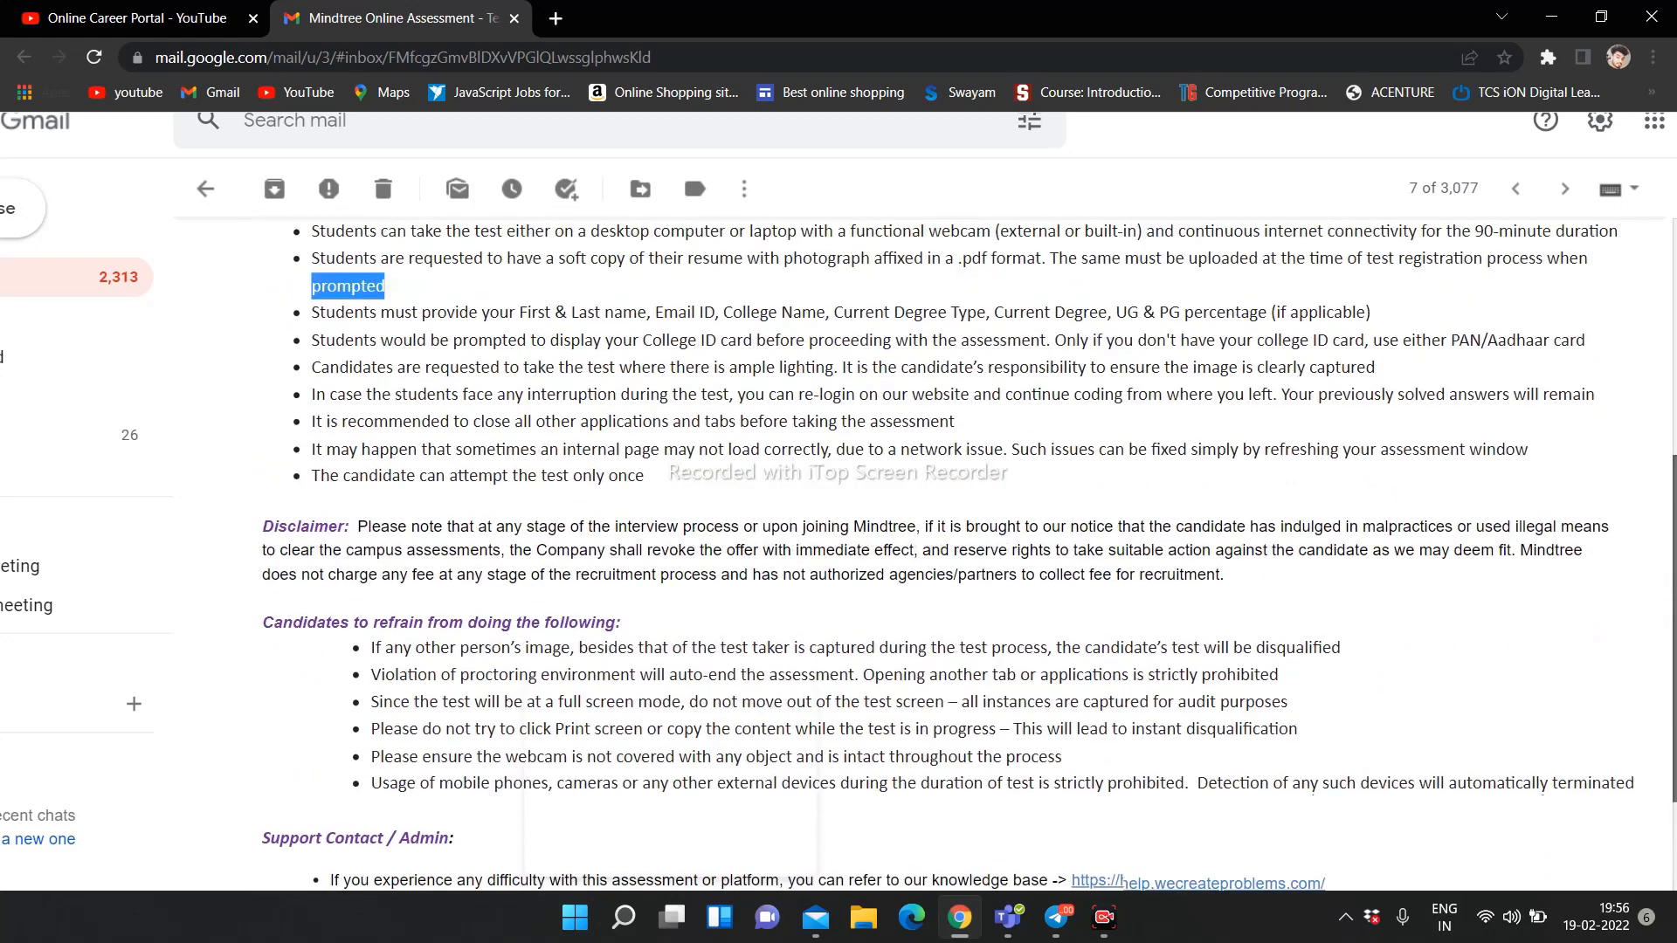
pyautogui.scroll(3)
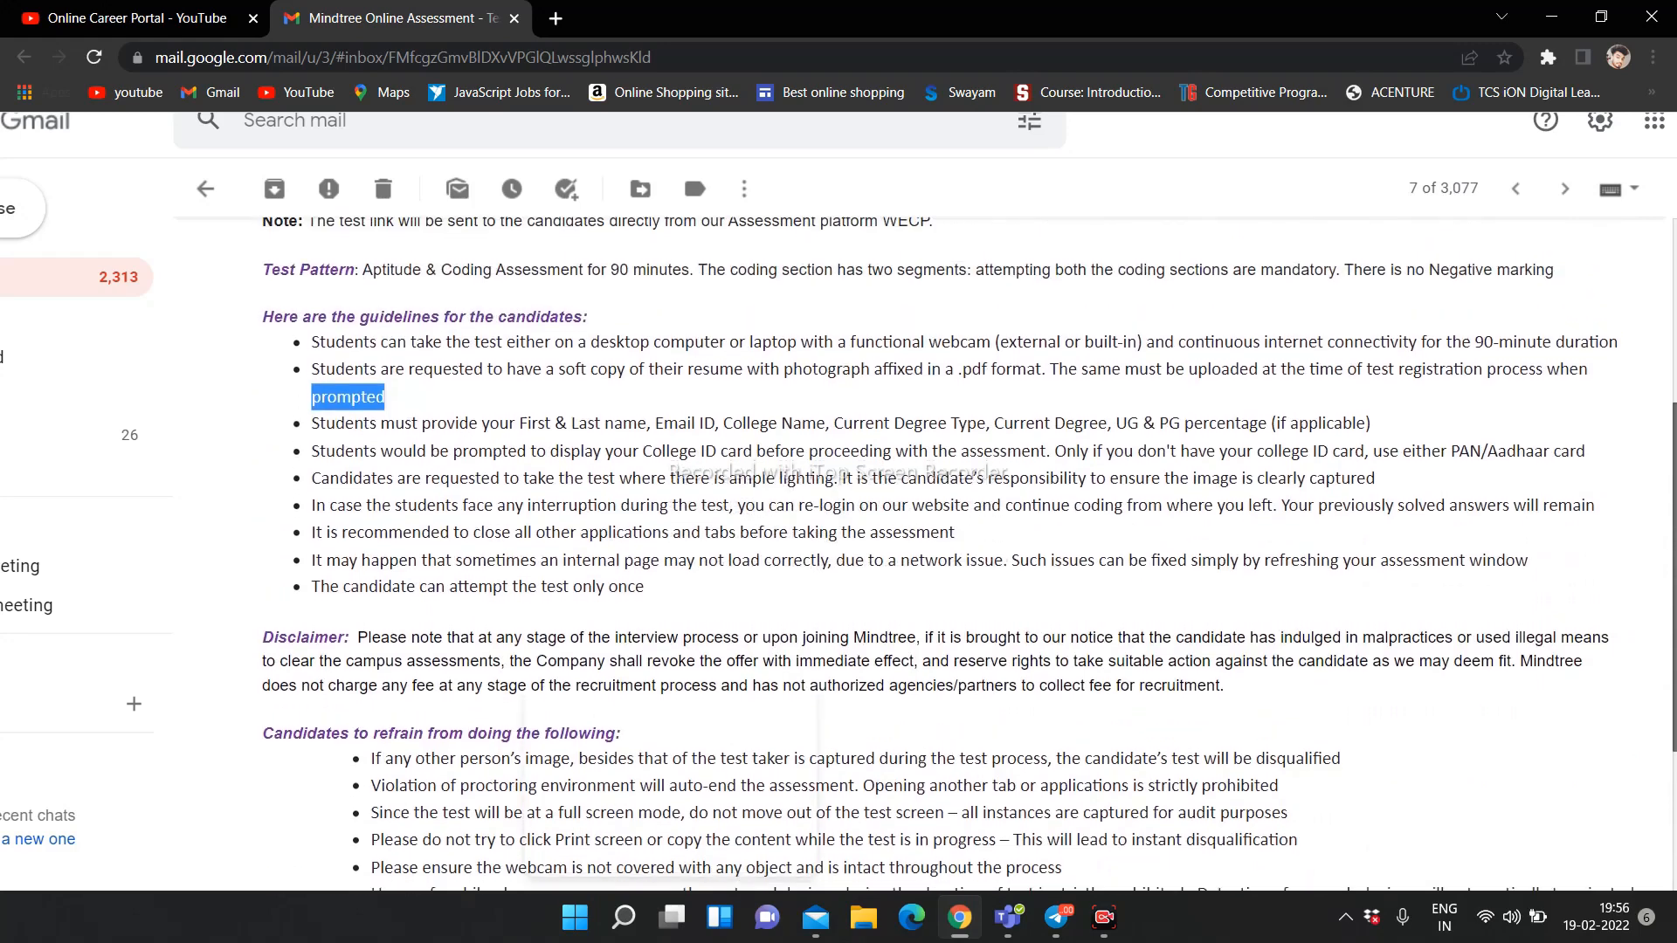
pyautogui.scroll(-3)
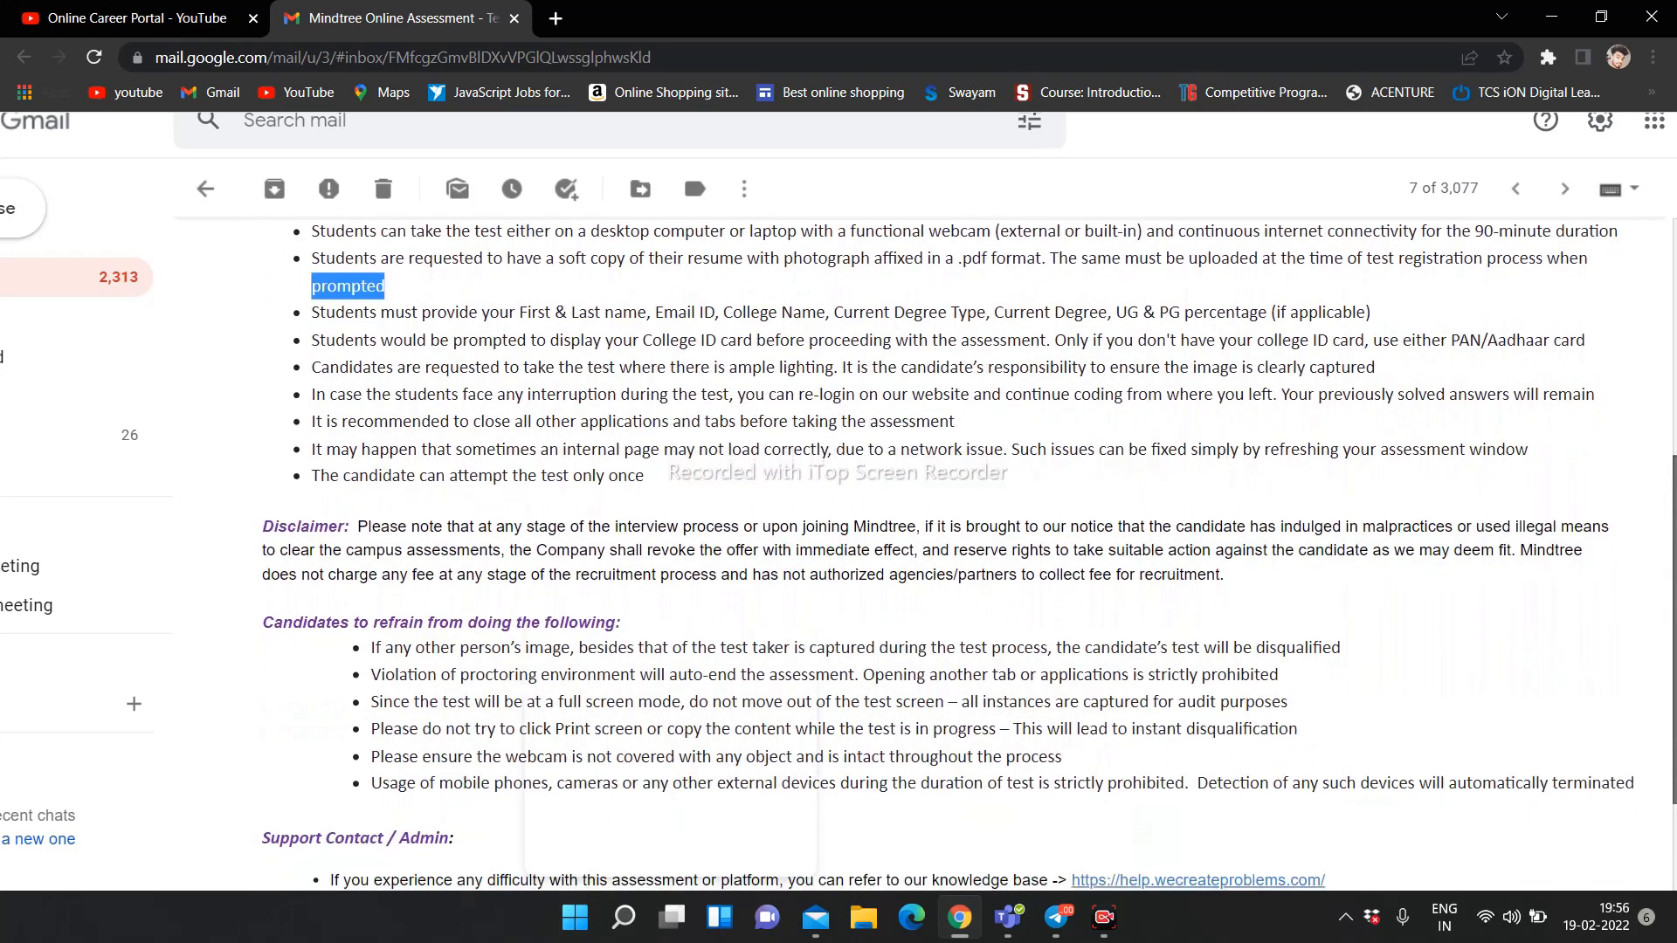
pyautogui.scroll(-3)
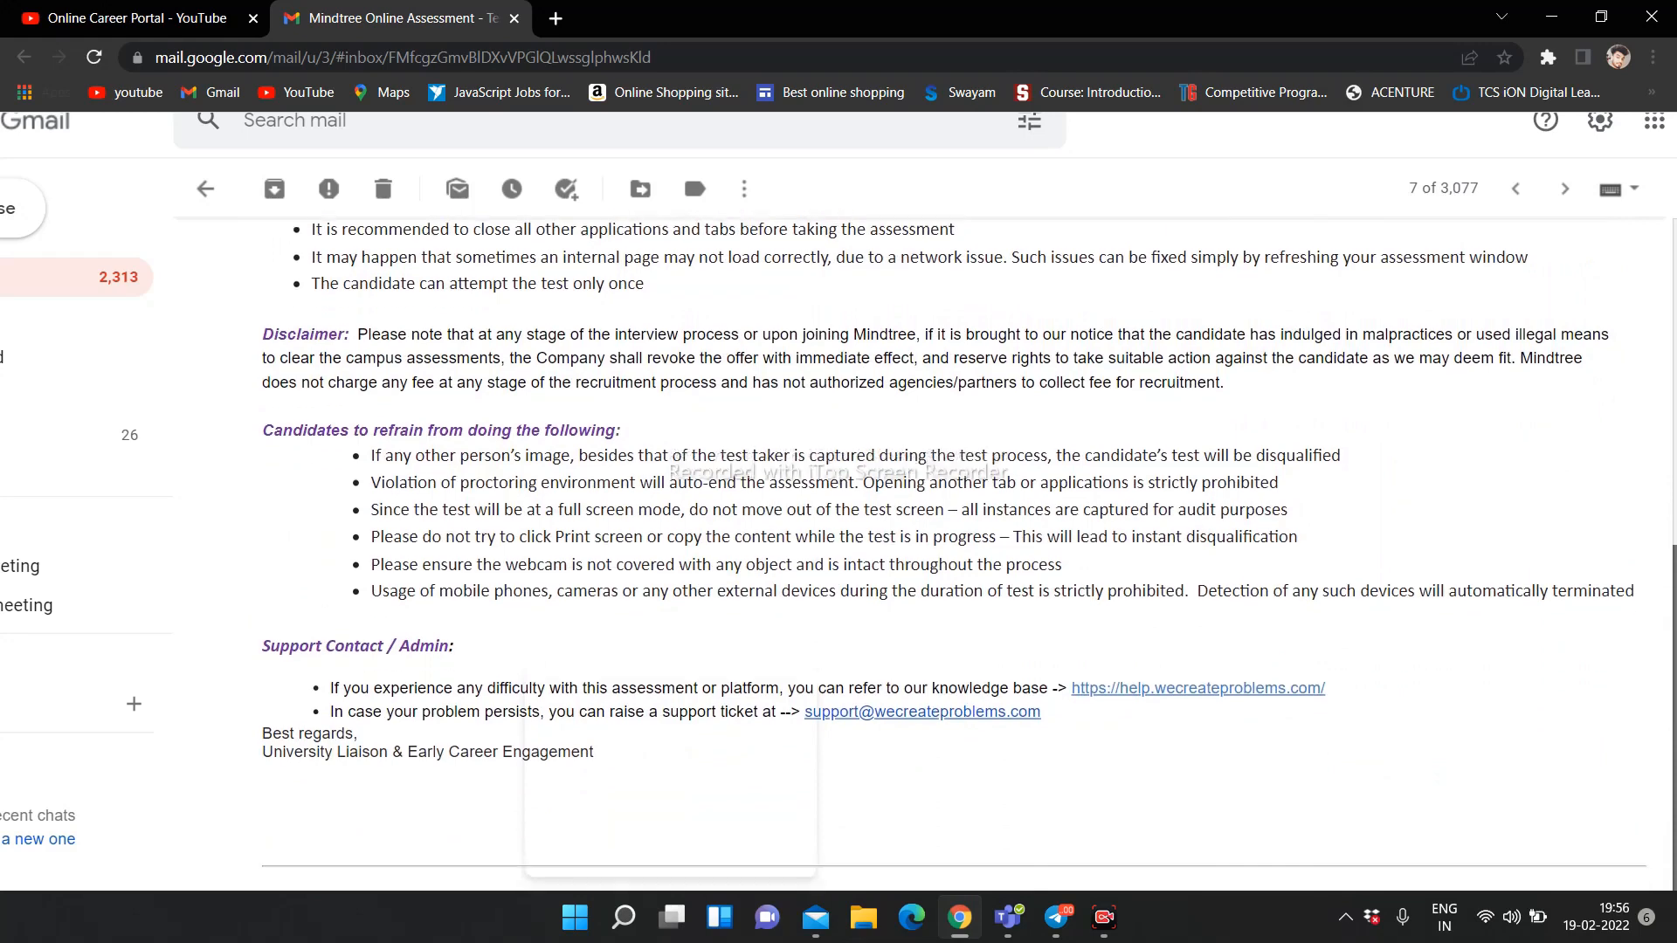
pyautogui.scroll(-3)
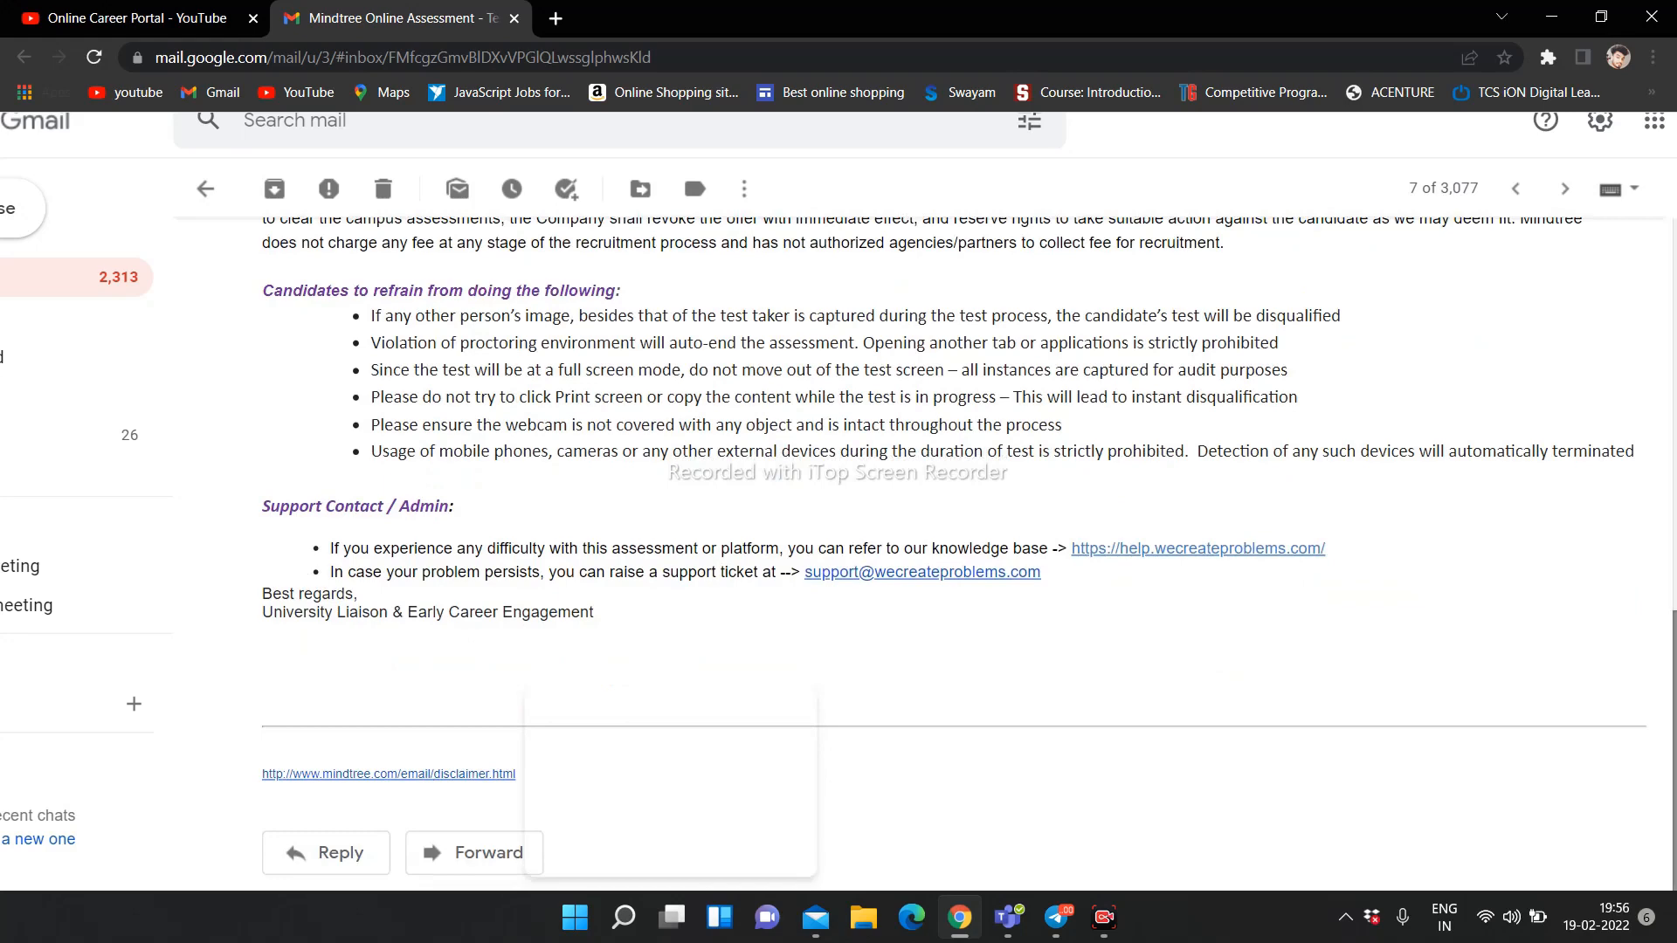
# - Scroll back up to the email header and opening greeting
pyautogui.scroll(3)
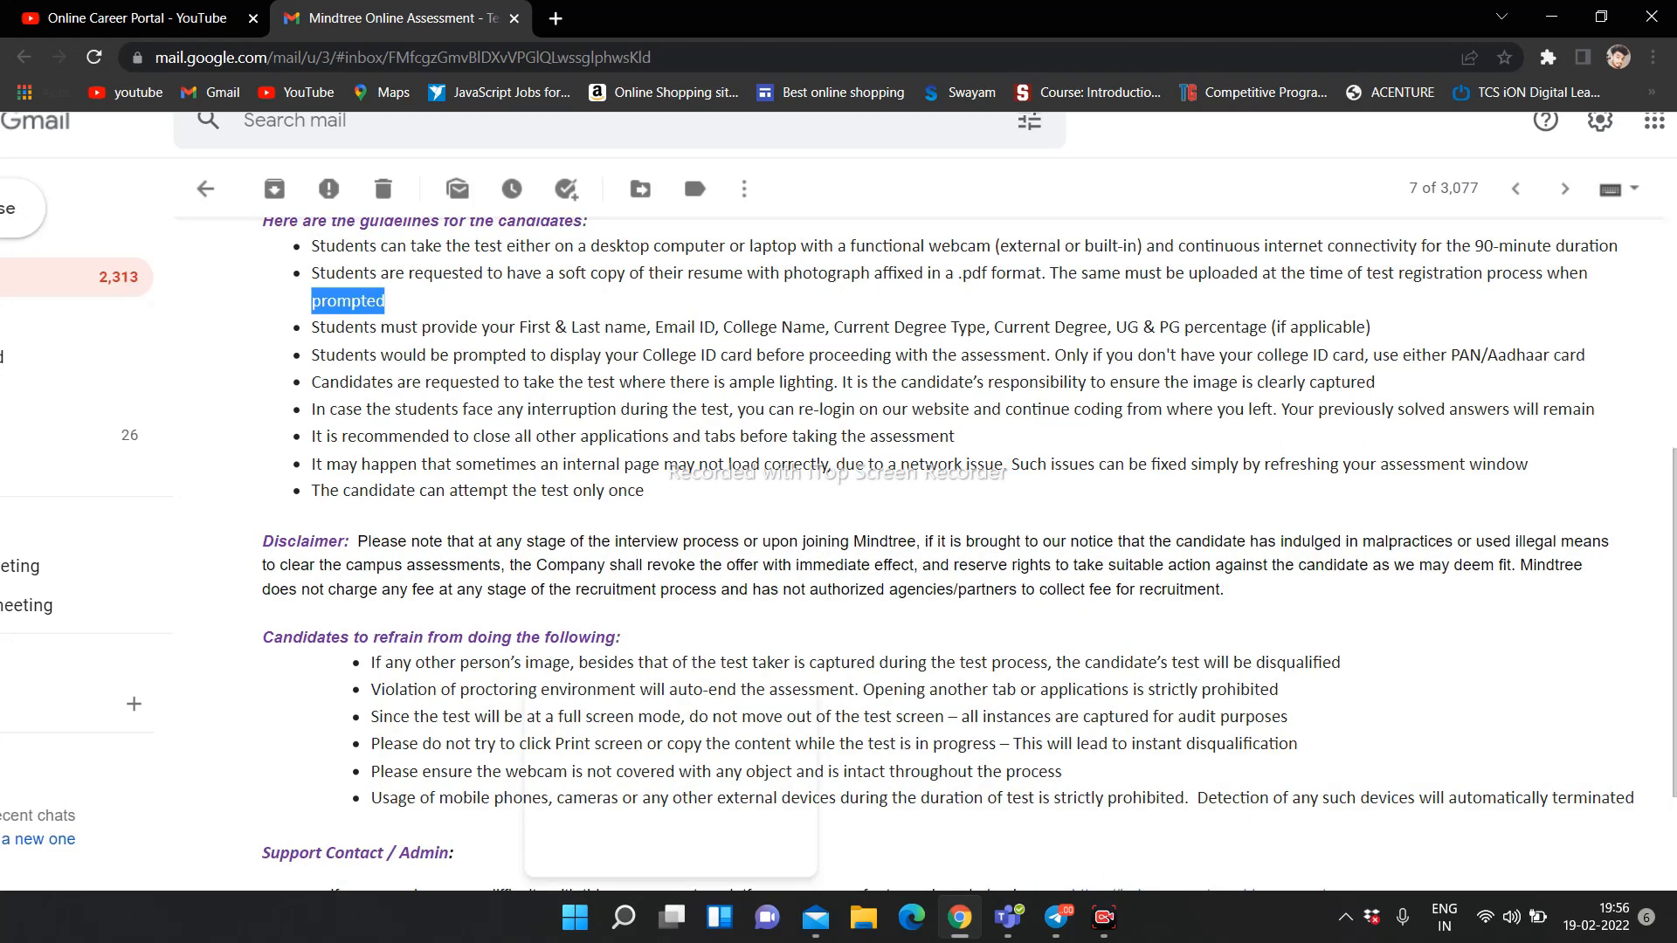
pyautogui.scroll(3)
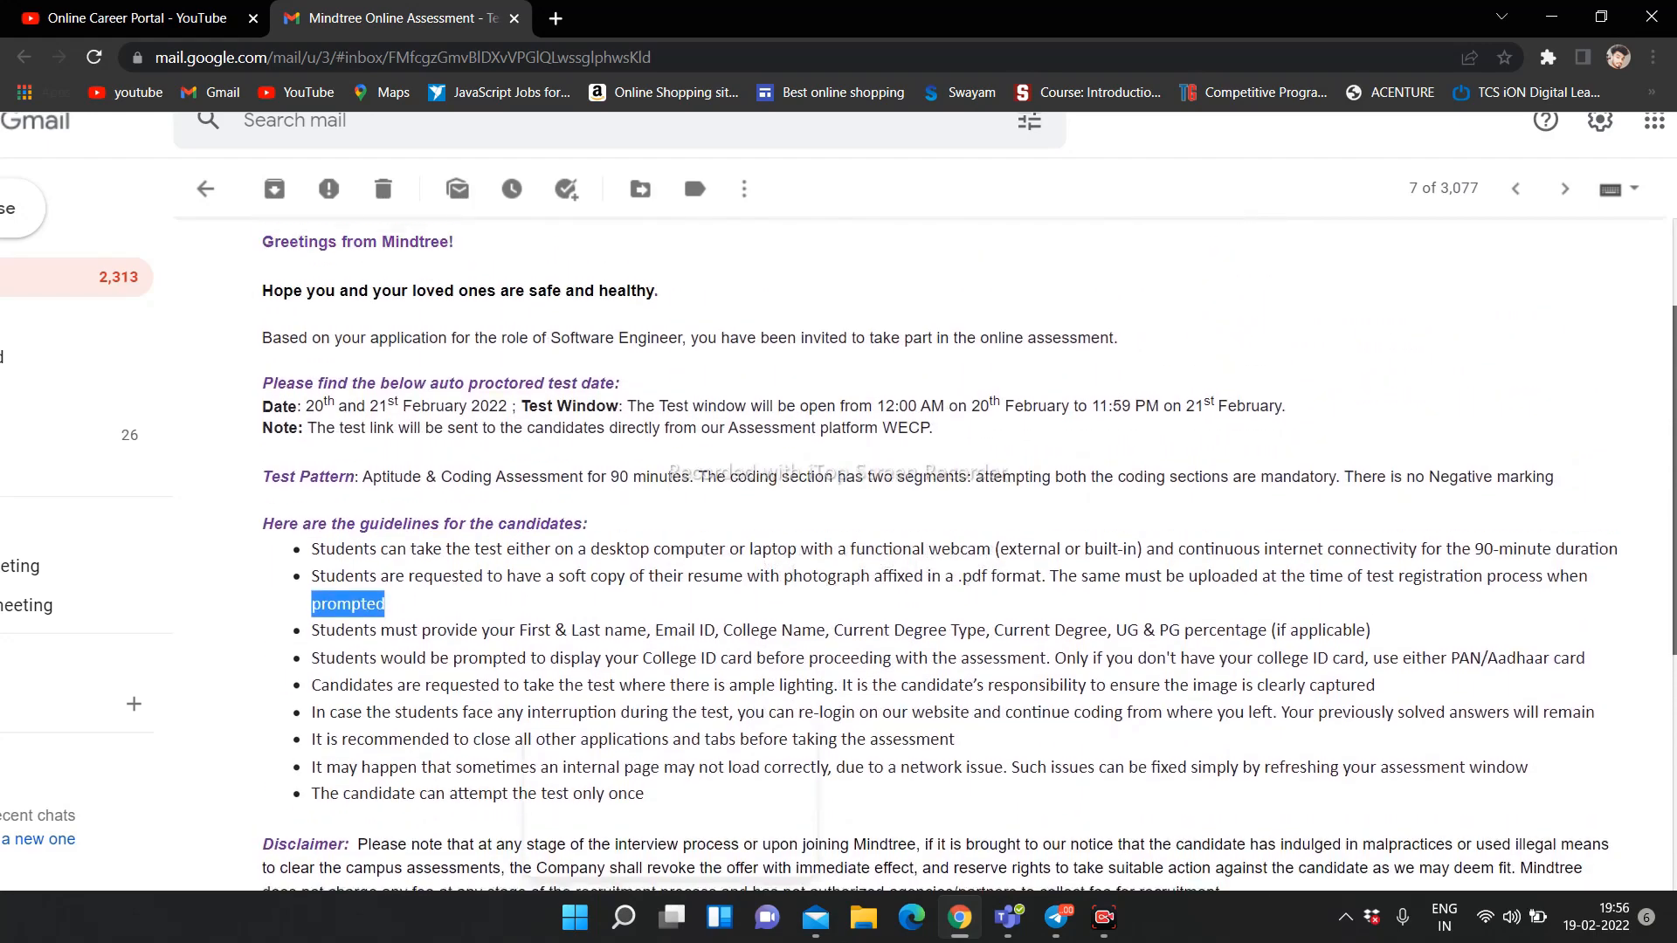
pyautogui.scroll(3)
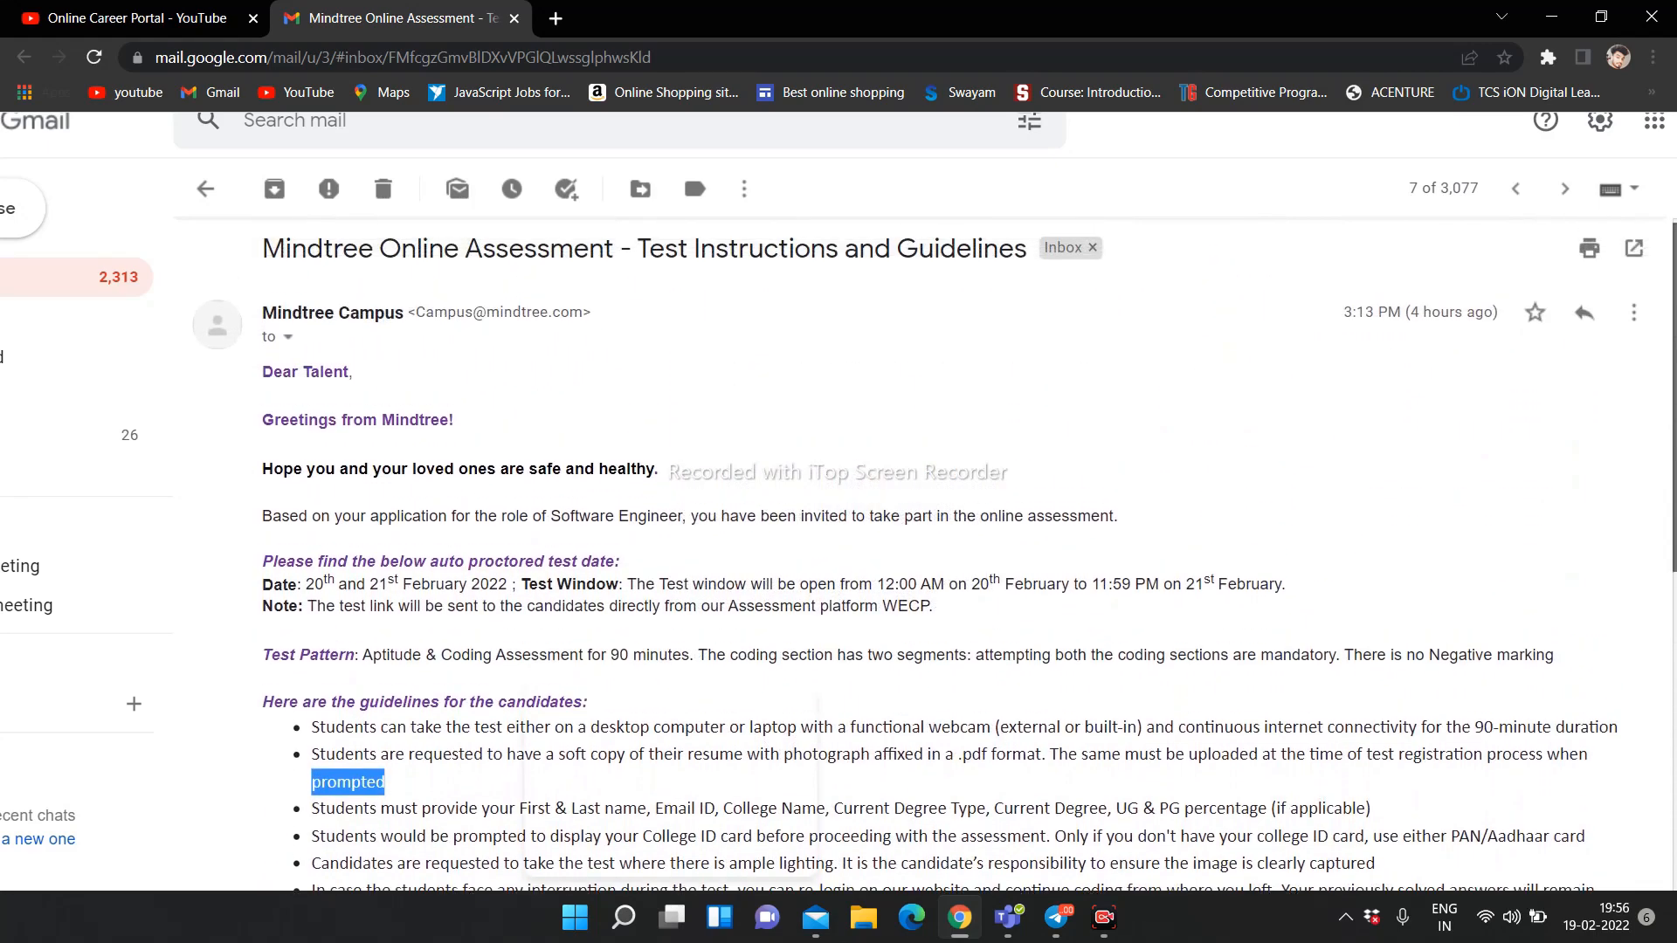
pyautogui.scroll(-3)
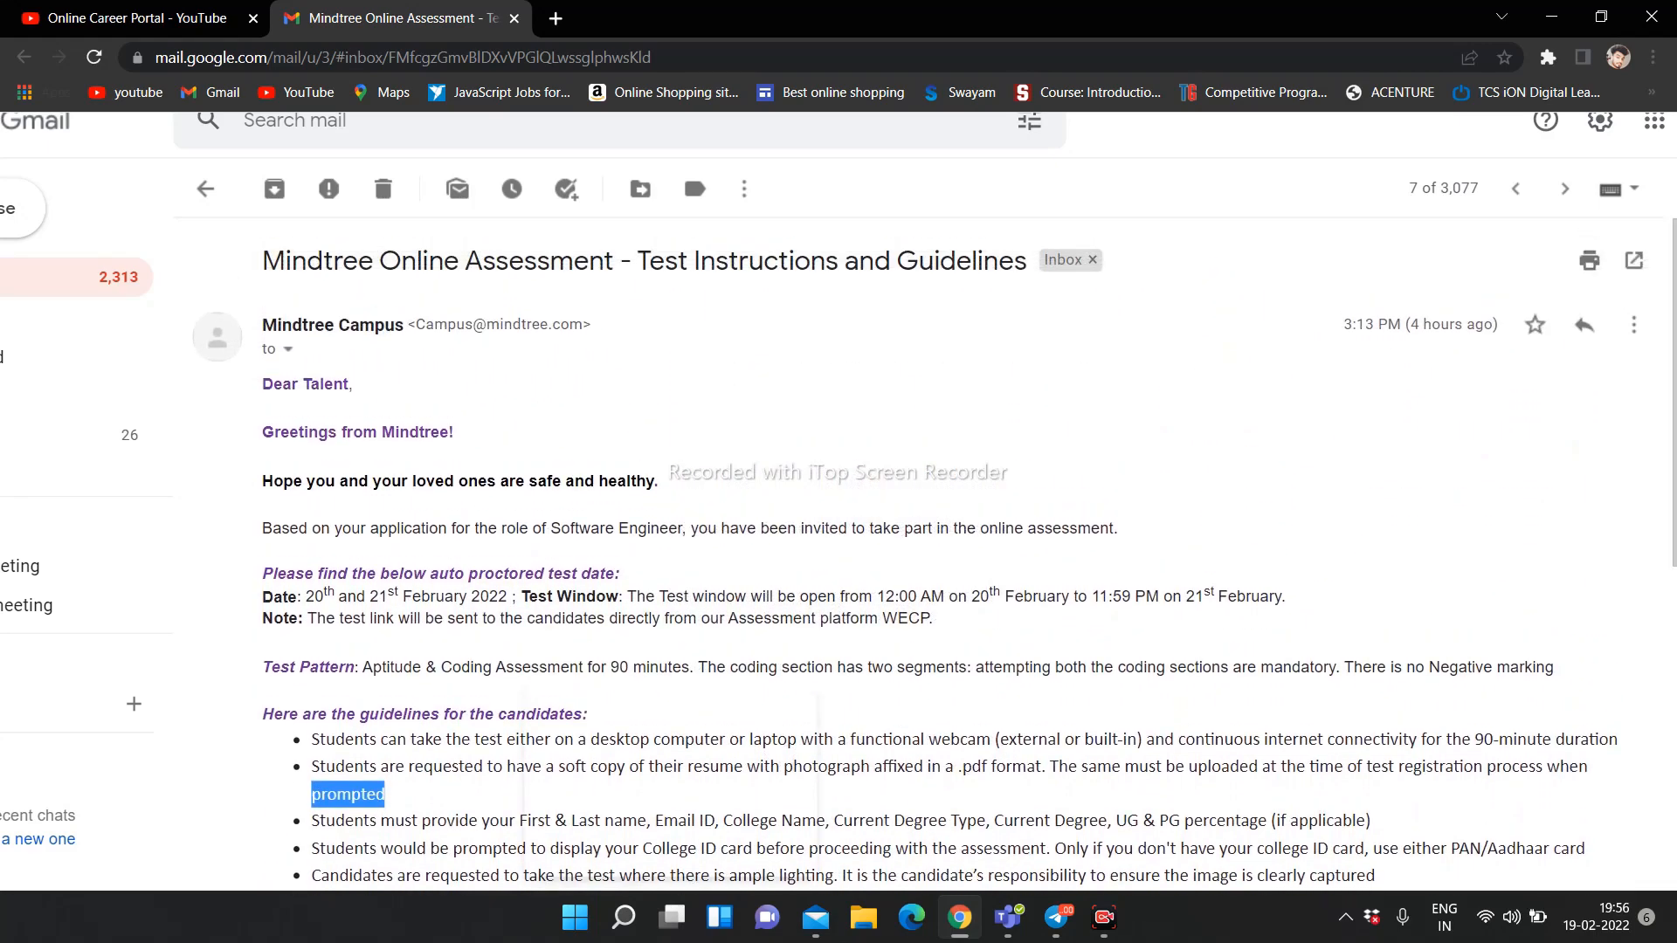